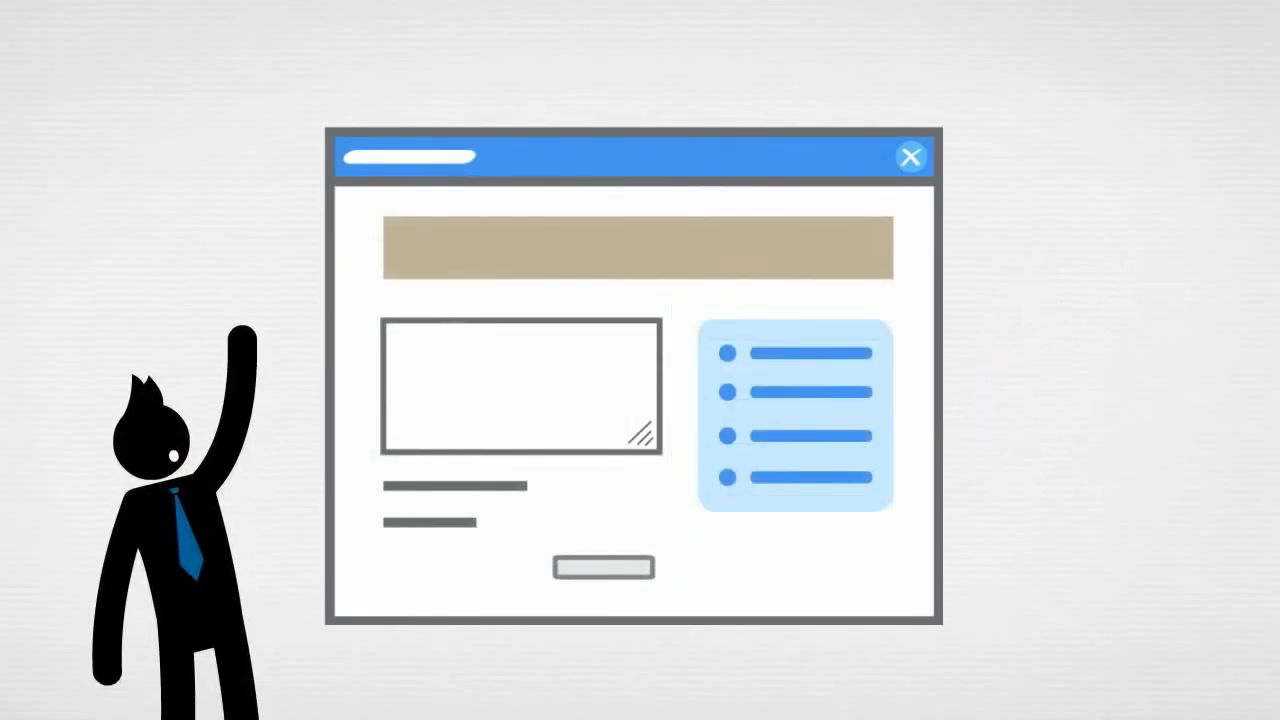
Step: Let the explainer play past the web page scene until the house graphic fades out
{"action": "left_click", "coordinate": [910, 156]}
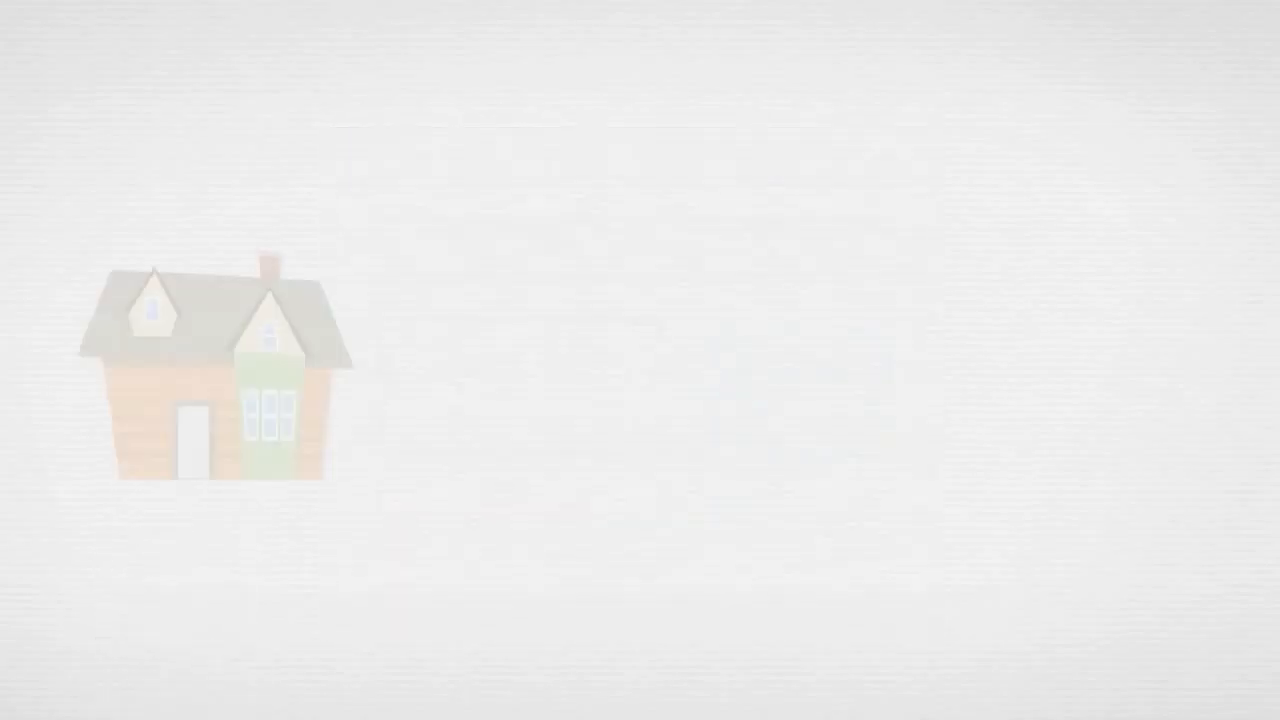